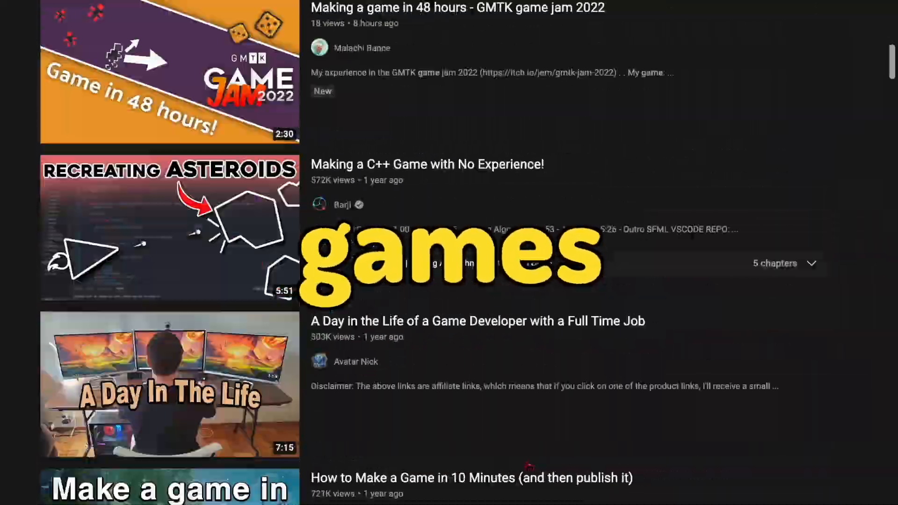
Create a new Unity project from the Runner Game template.
scroll(down, 3)
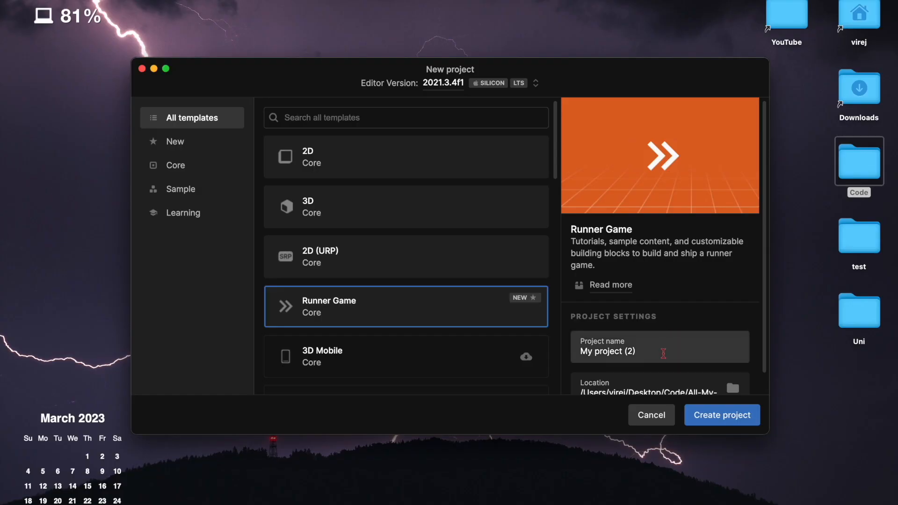
click(721, 414)
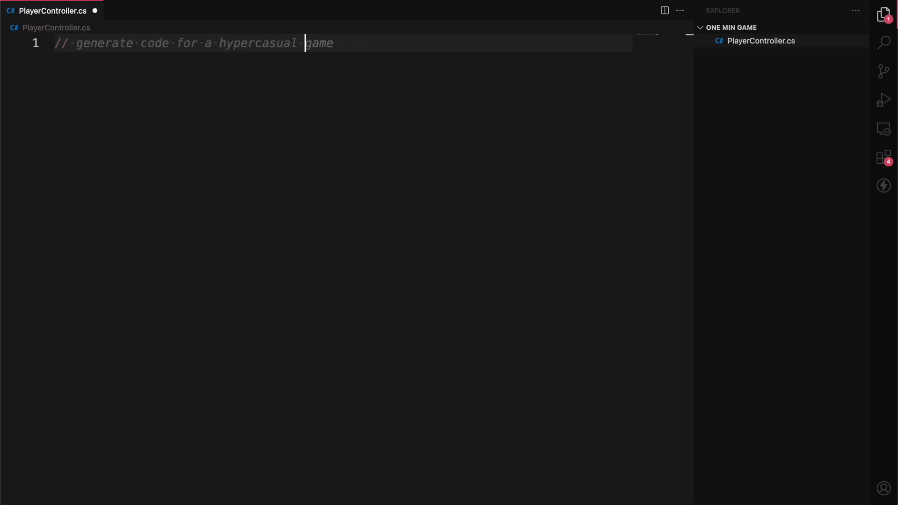
Extend the comment describing a runner game reaching the end, accepting the Hypercasual namespace and generated code.
text(runner game where the player has to get to the en)
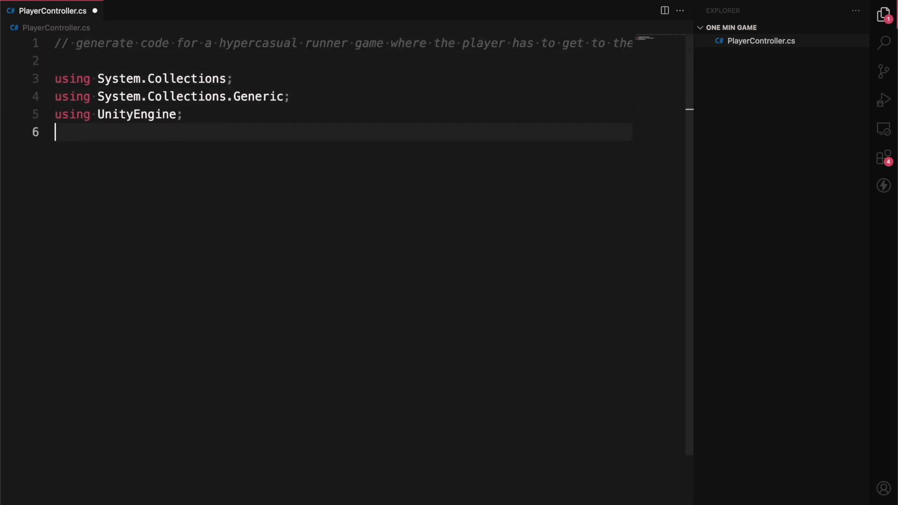
text(namespace Hypercasual.runner)
text(pub)
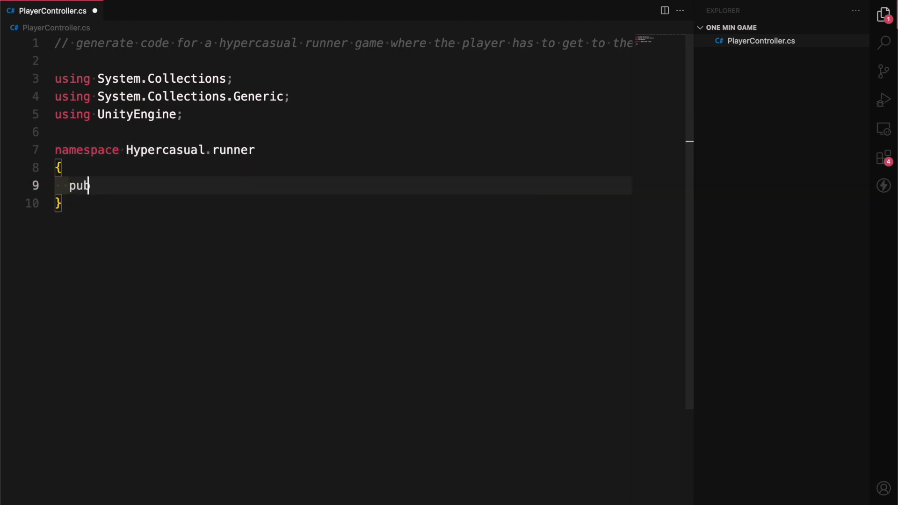
text(lic)
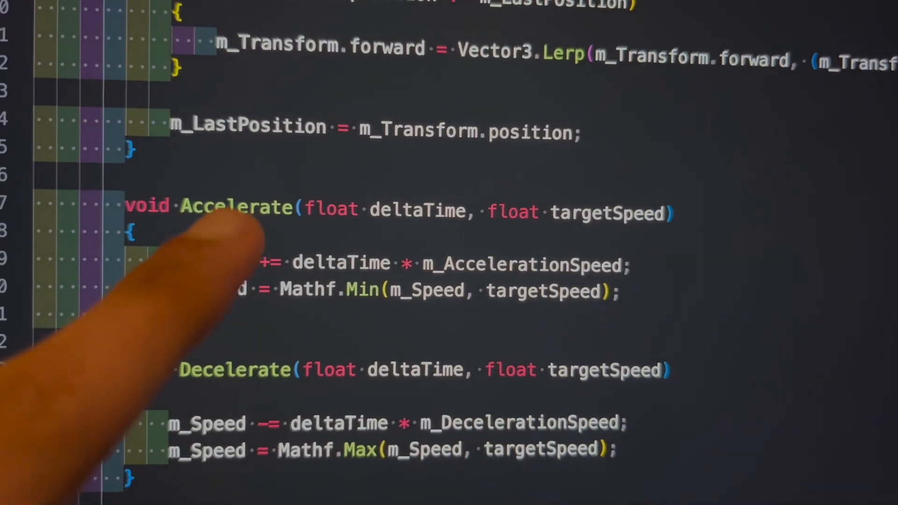
Scroll down through the generated Accelerate and Decelerate methods to review them.
scroll(down, 3)
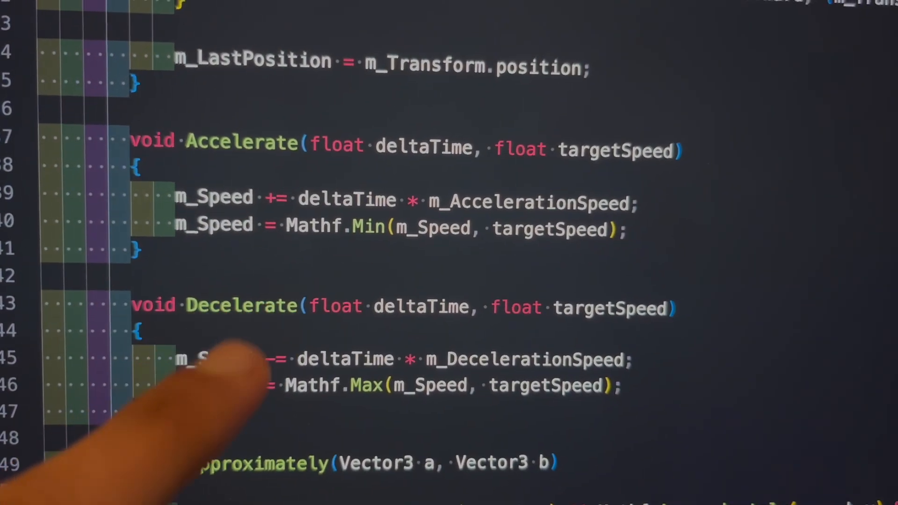